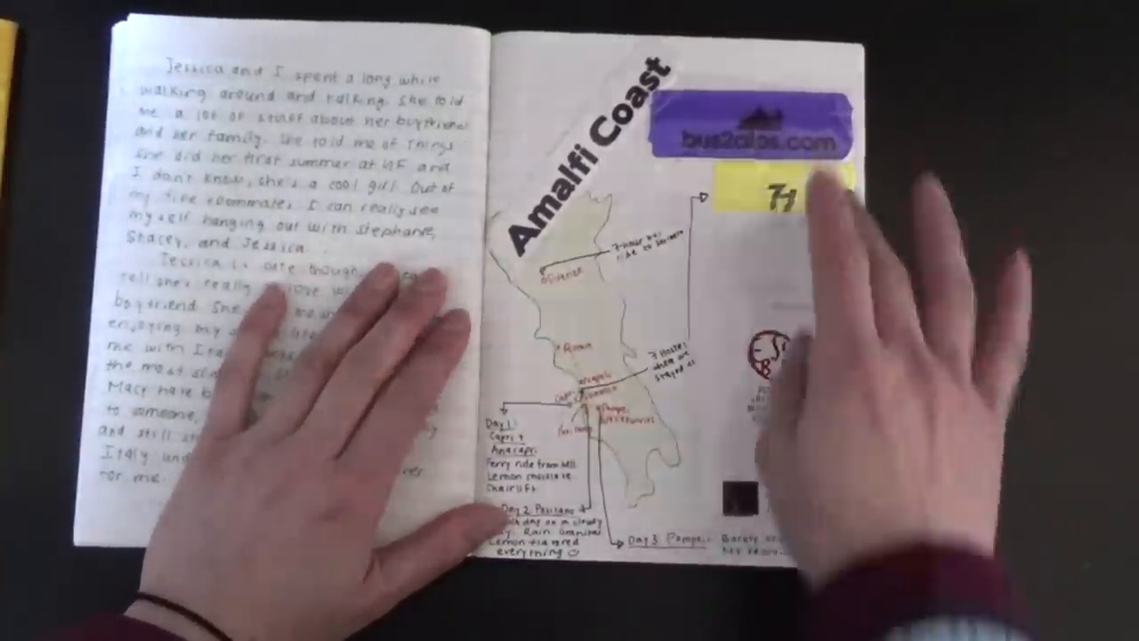
mouse_move(846, 267)
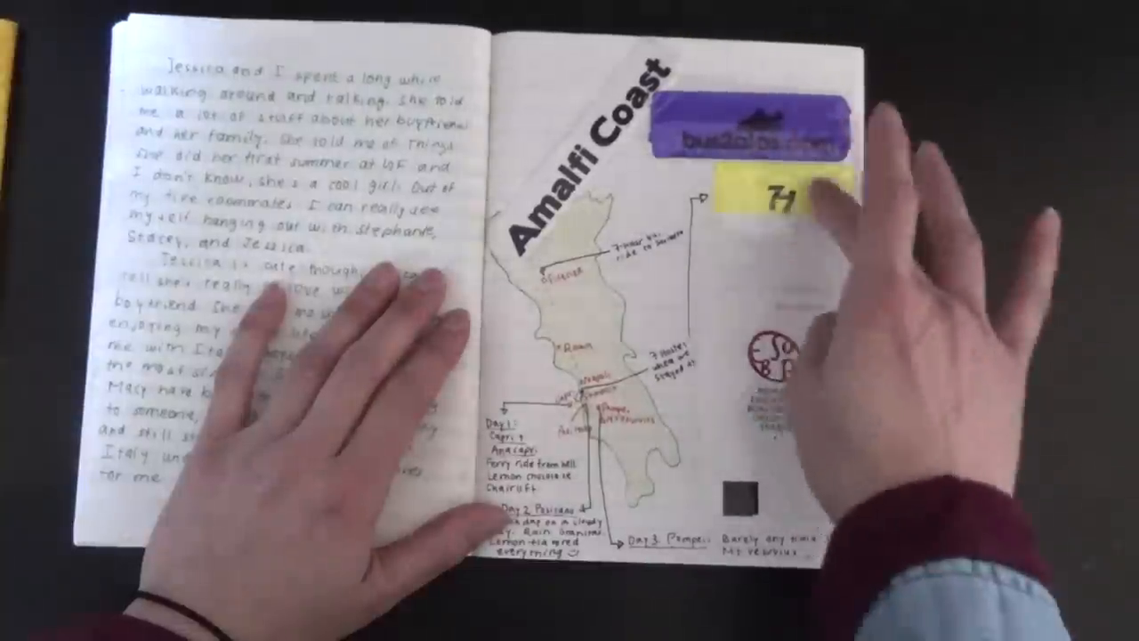